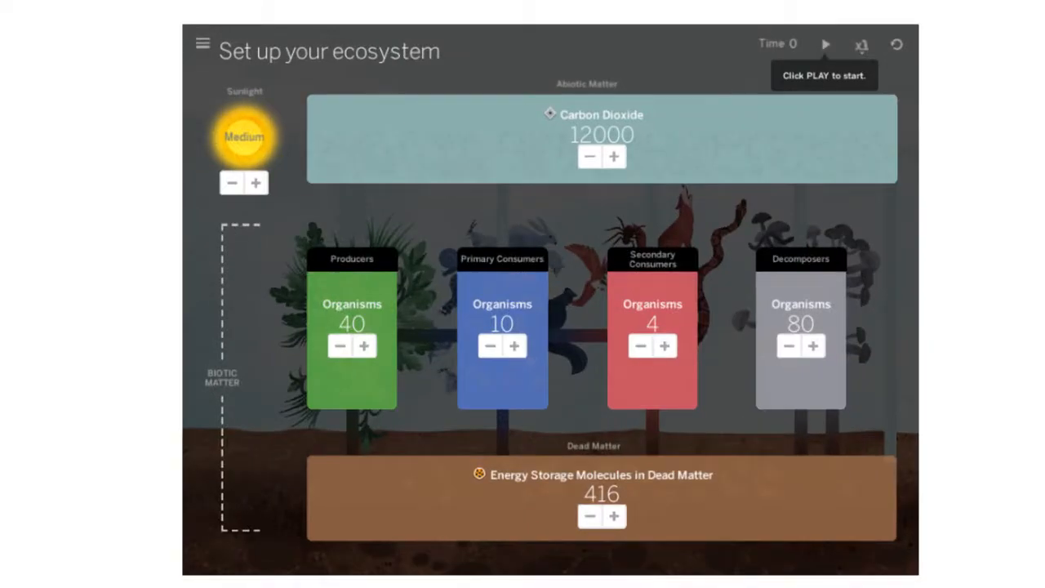
{"action": "mouse_move", "coordinate": [1003, 143]}
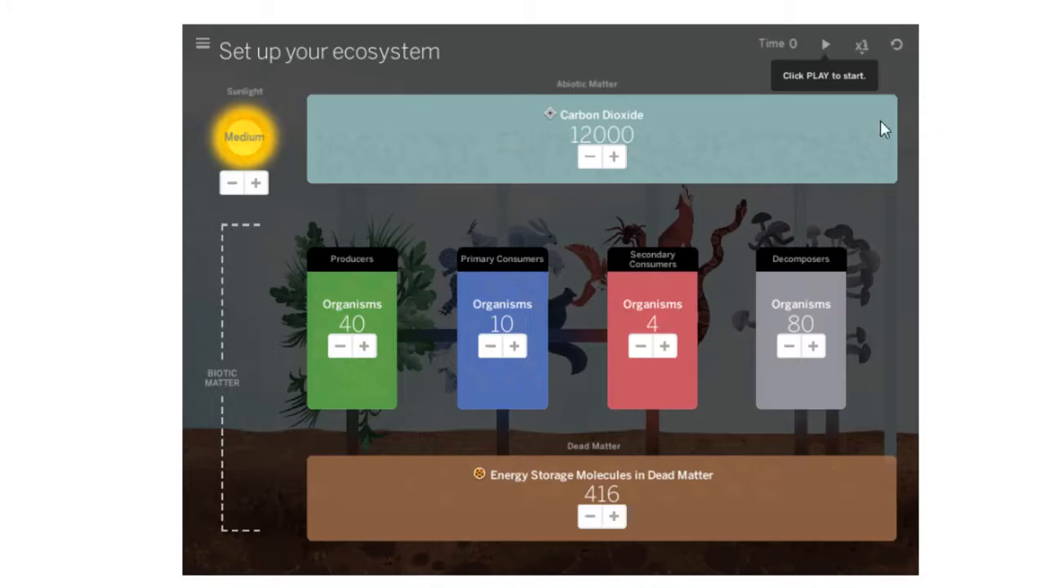
{"action": "mouse_move", "coordinate": [992, 197]}
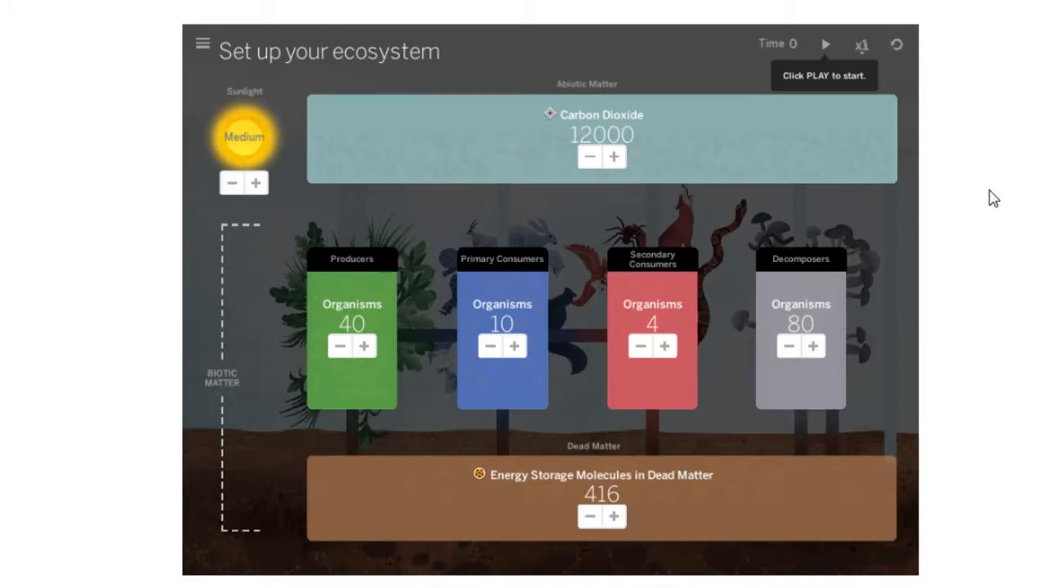
{"action": "mouse_move", "coordinate": [258, 180]}
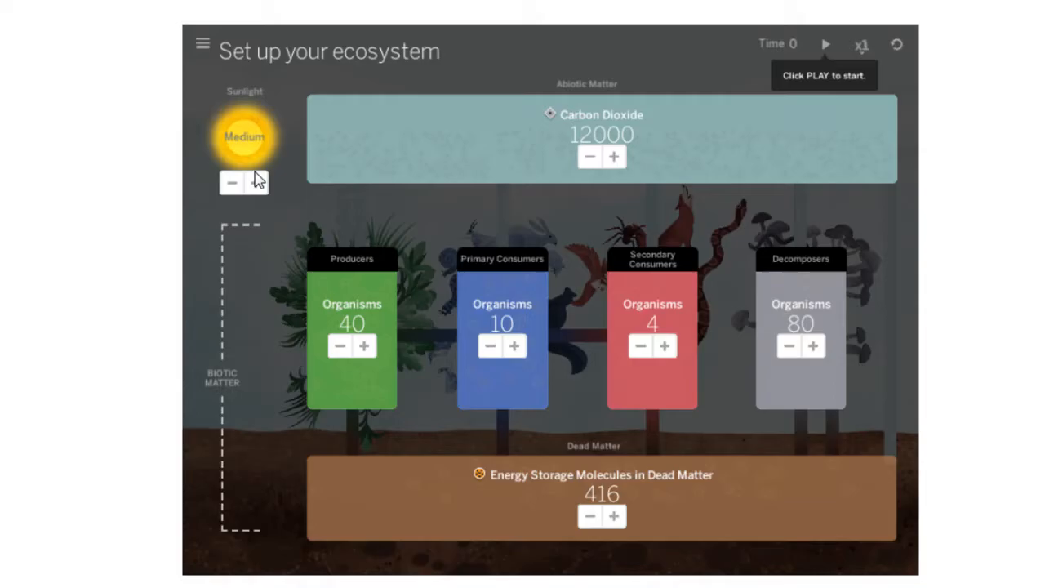
- Keep sunlight at Medium after briefly trying High, then start the ecosystem simulation running
{"action": "left_click", "coordinate": [254, 183]}
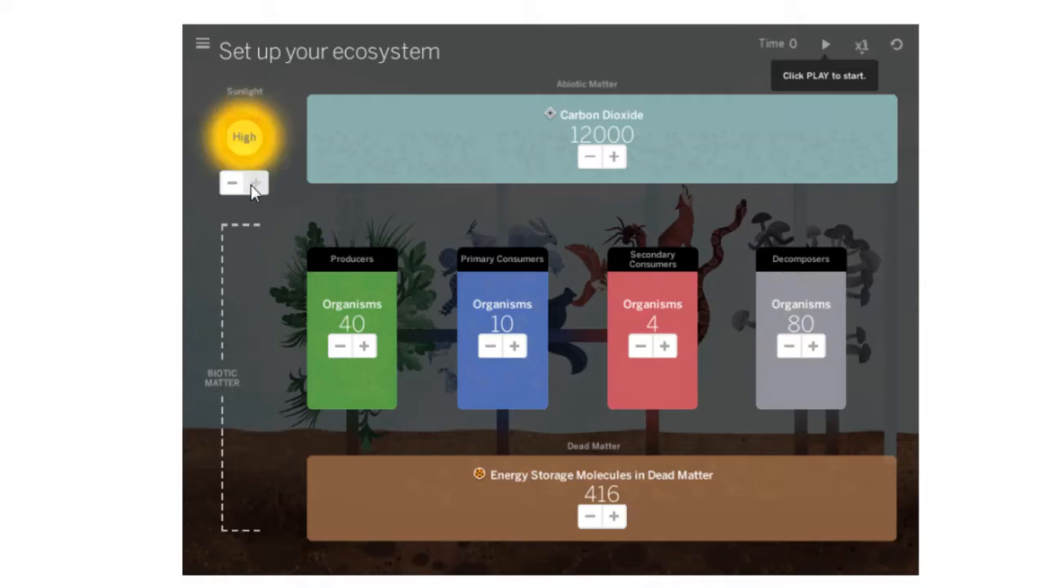
{"action": "left_click", "coordinate": [232, 182]}
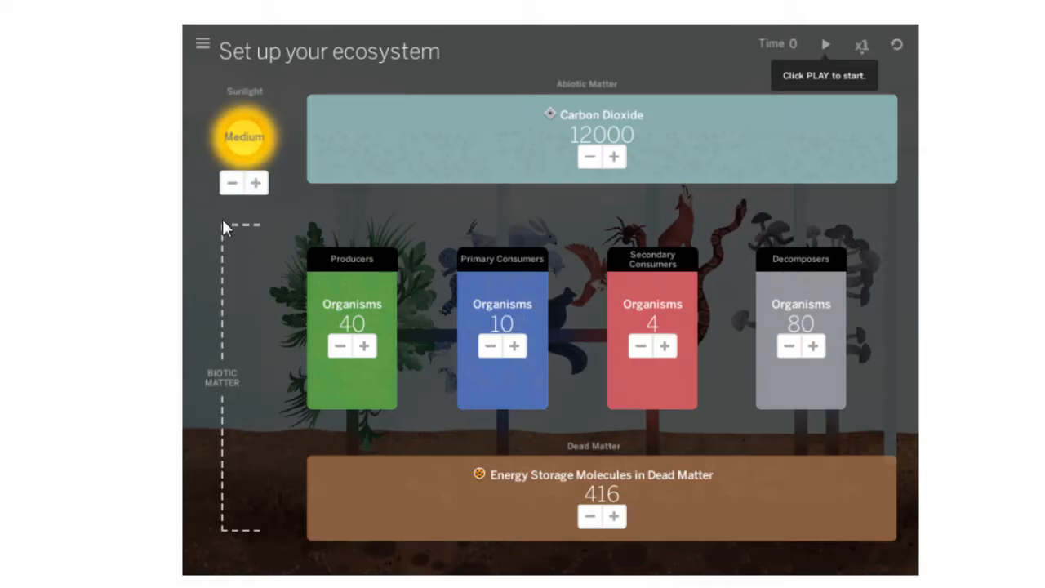
{"action": "mouse_move", "coordinate": [356, 367]}
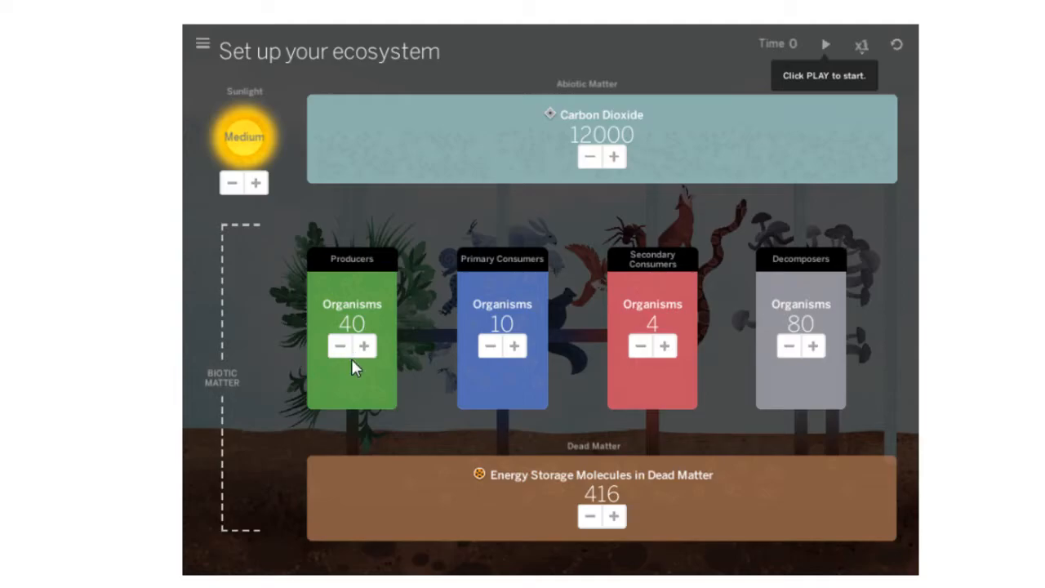
{"action": "mouse_move", "coordinate": [369, 355]}
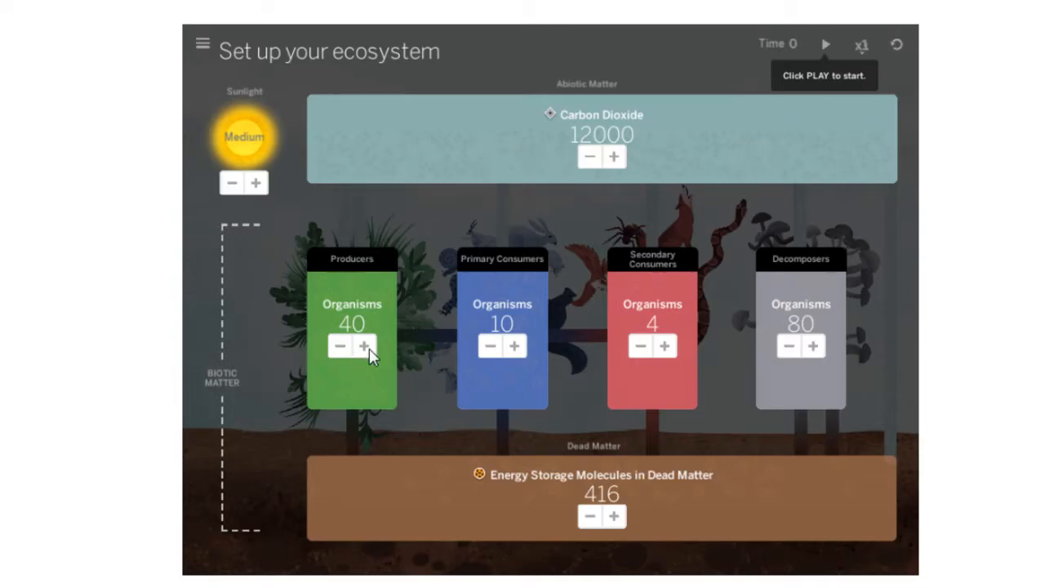
{"action": "mouse_move", "coordinate": [522, 472]}
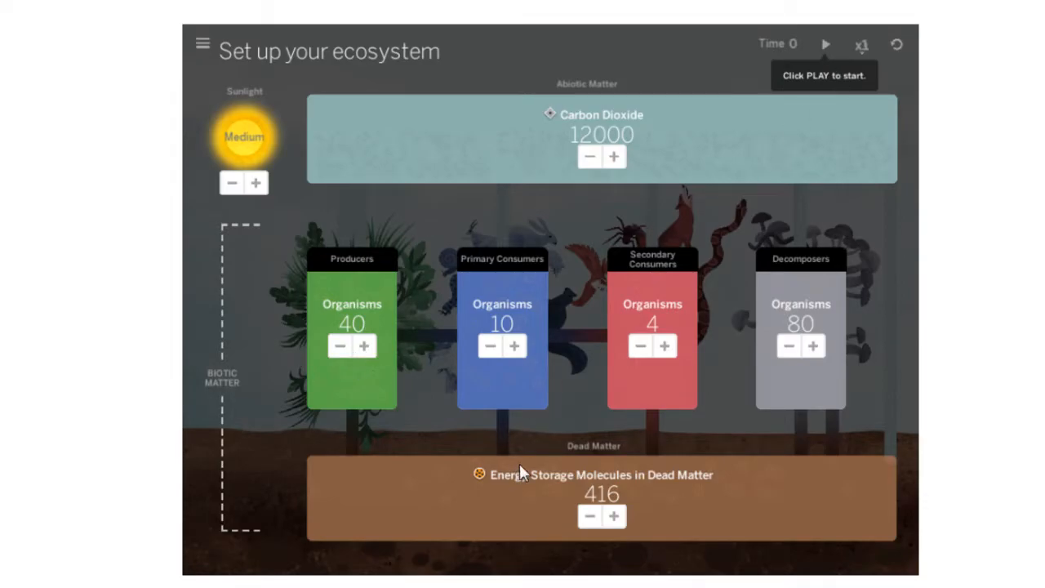
{"action": "mouse_move", "coordinate": [346, 145]}
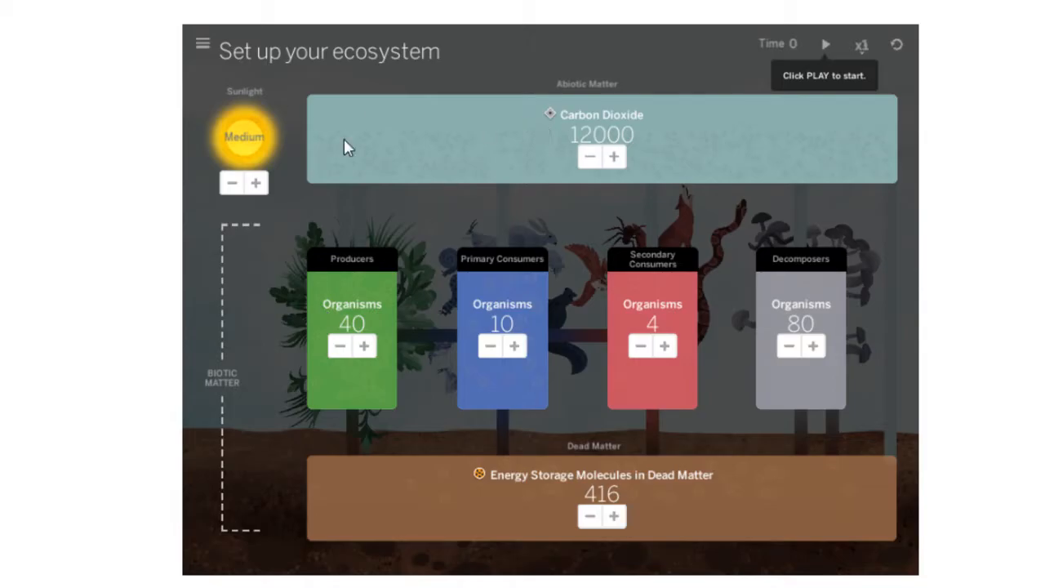
{"action": "mouse_move", "coordinate": [461, 150]}
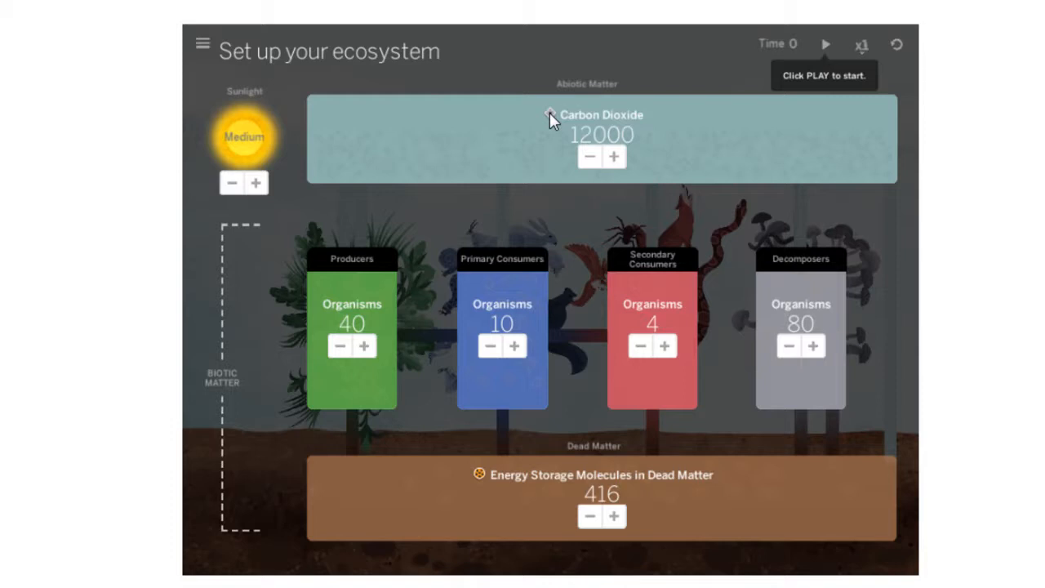
{"action": "mouse_move", "coordinate": [439, 496]}
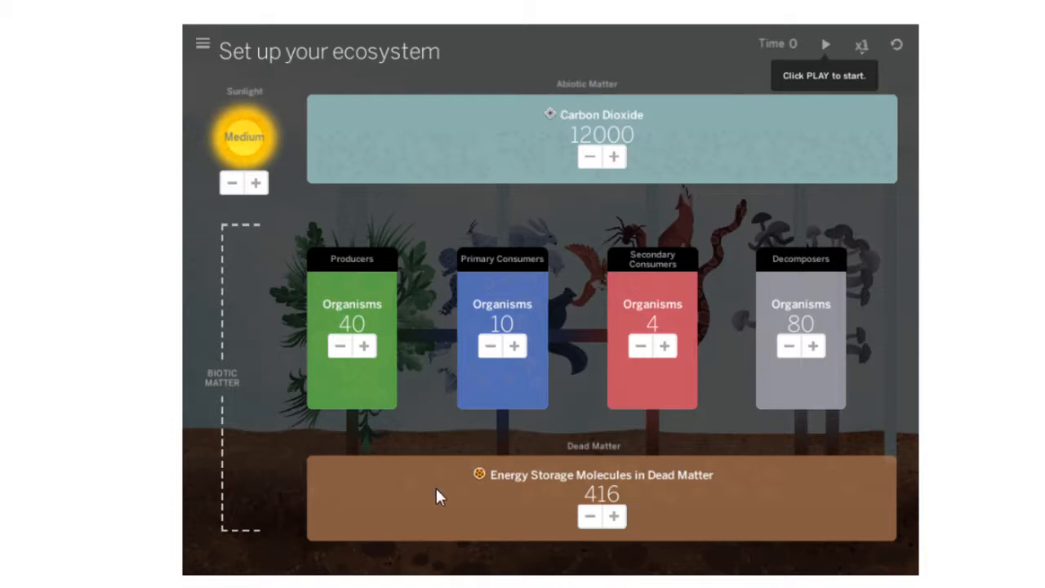
{"action": "mouse_move", "coordinate": [449, 512]}
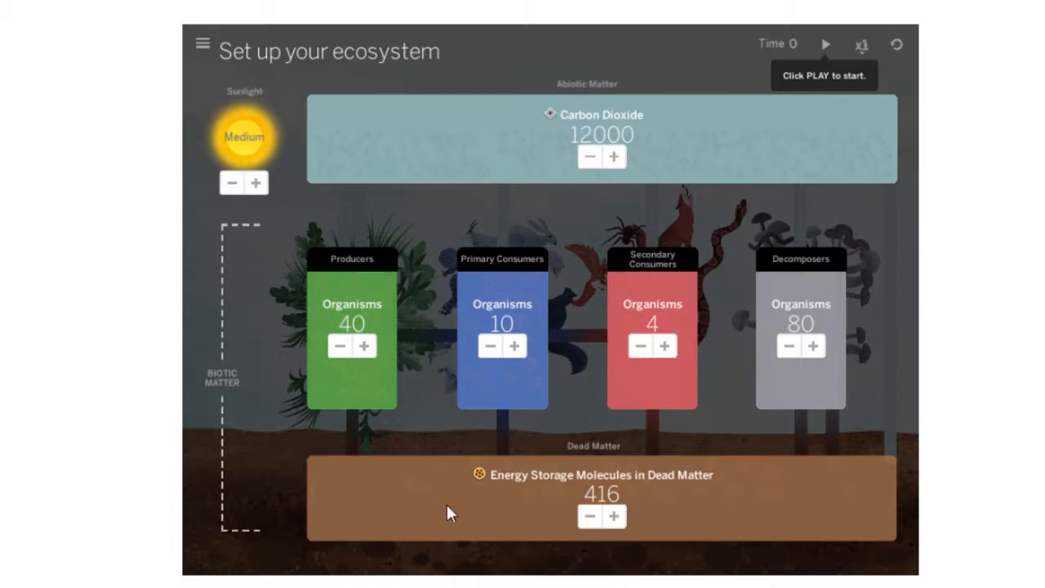
{"action": "mouse_move", "coordinate": [621, 505]}
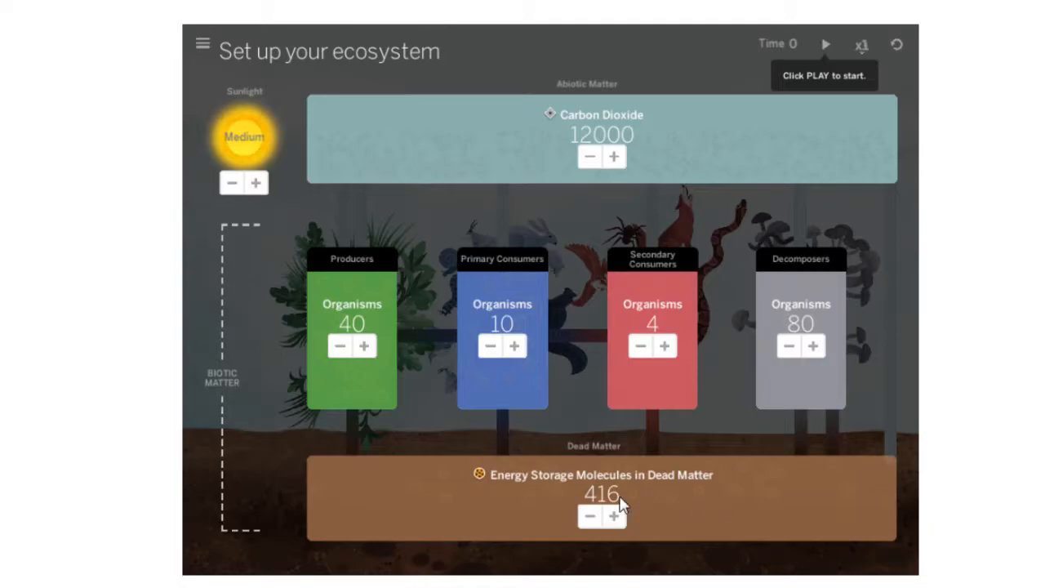
{"action": "mouse_move", "coordinate": [526, 499]}
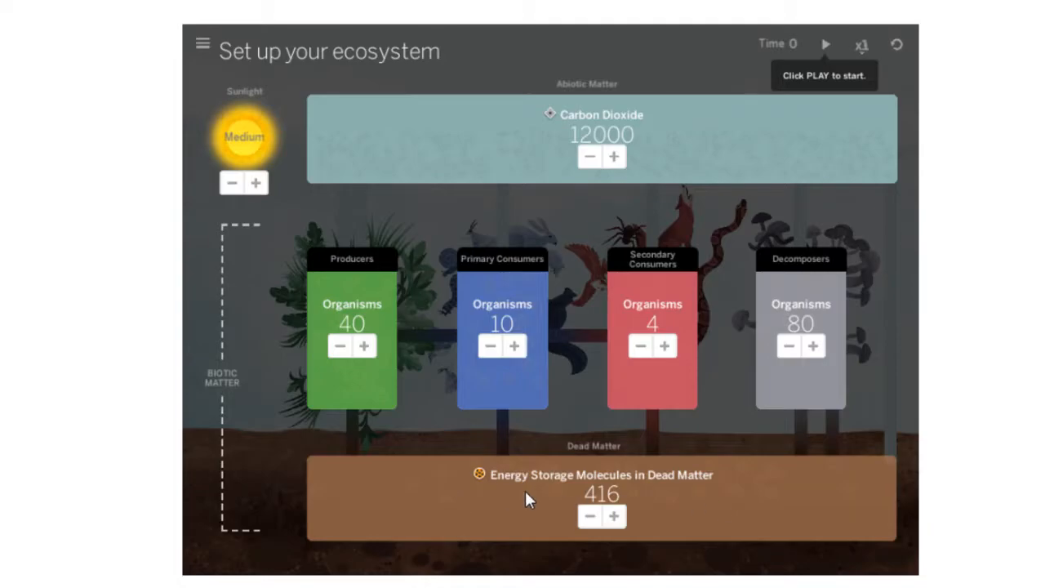
{"action": "mouse_move", "coordinate": [721, 509]}
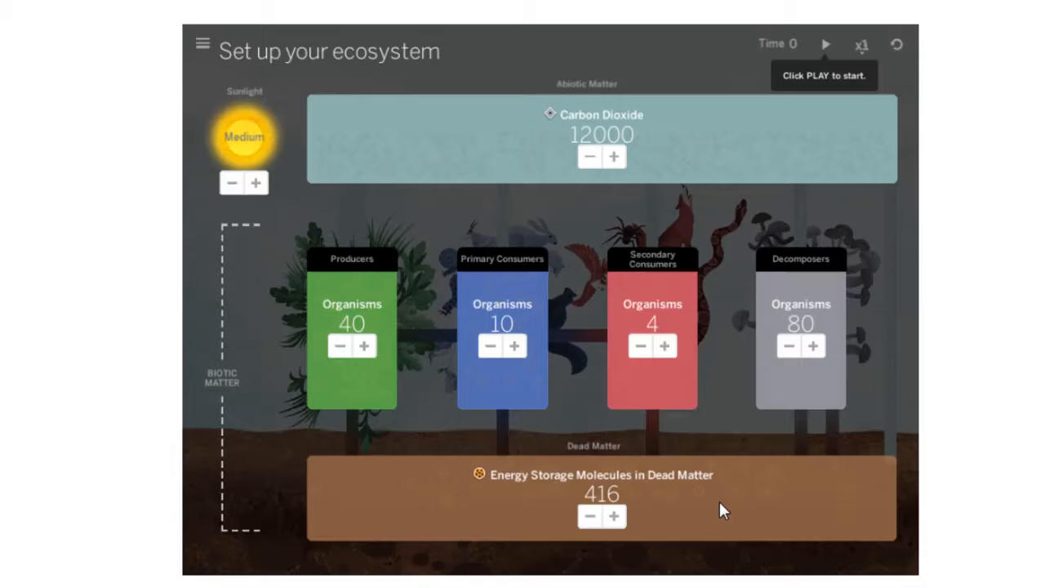
{"action": "mouse_move", "coordinate": [460, 384]}
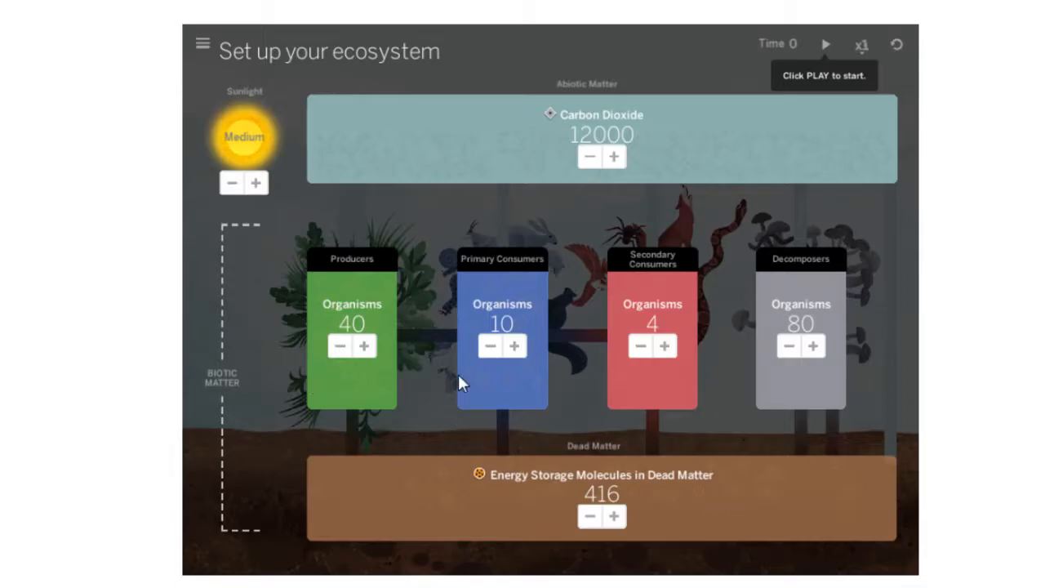
{"action": "mouse_move", "coordinate": [365, 385]}
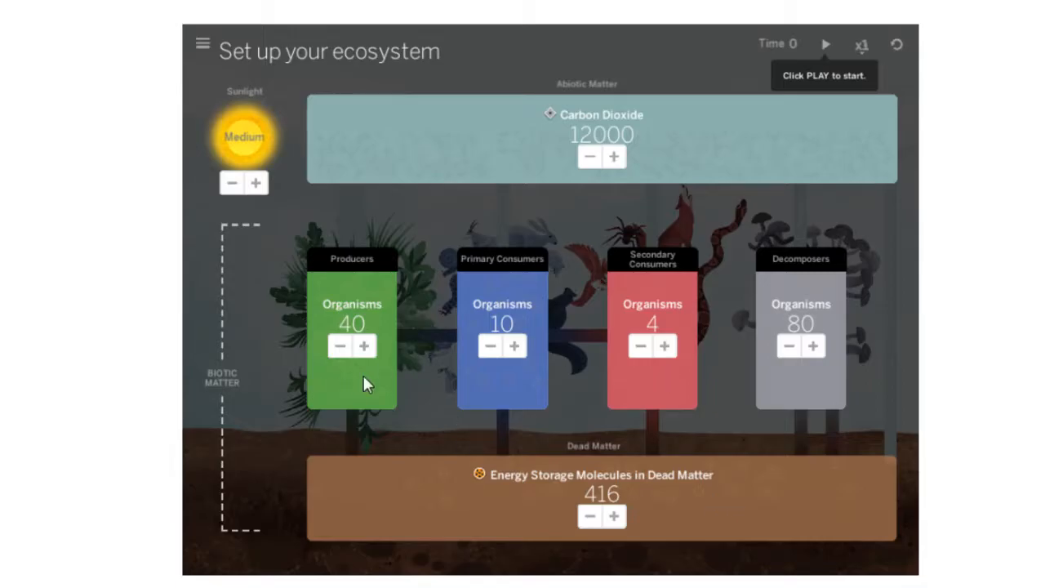
{"action": "mouse_move", "coordinate": [578, 309]}
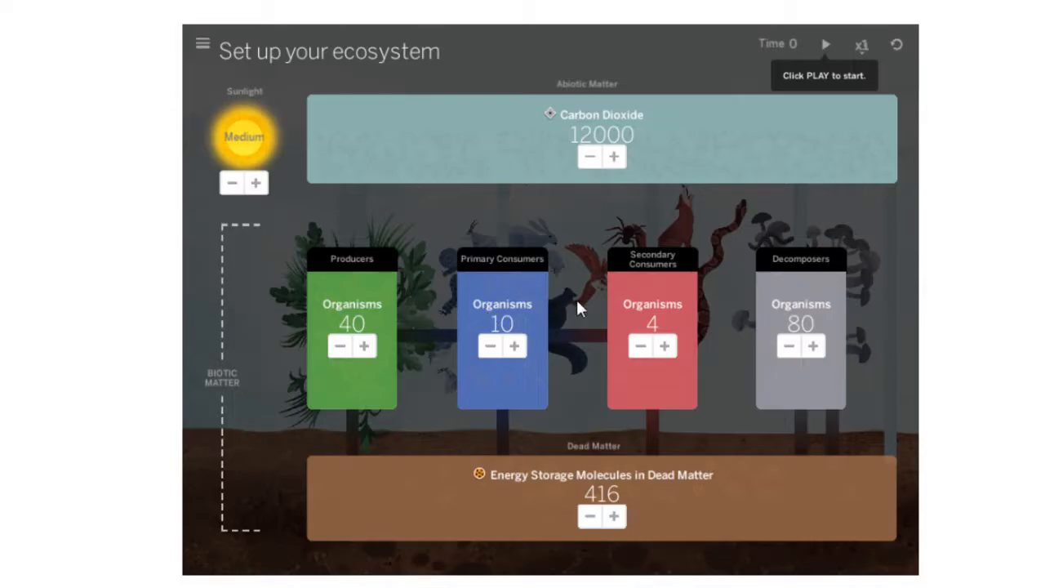
{"action": "mouse_move", "coordinate": [388, 307]}
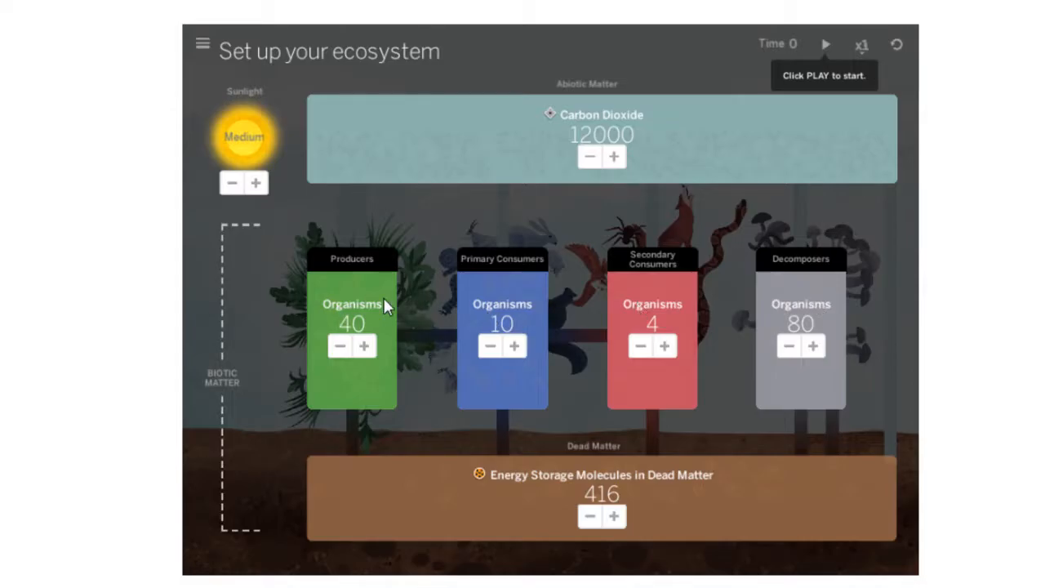
{"action": "mouse_move", "coordinate": [366, 297]}
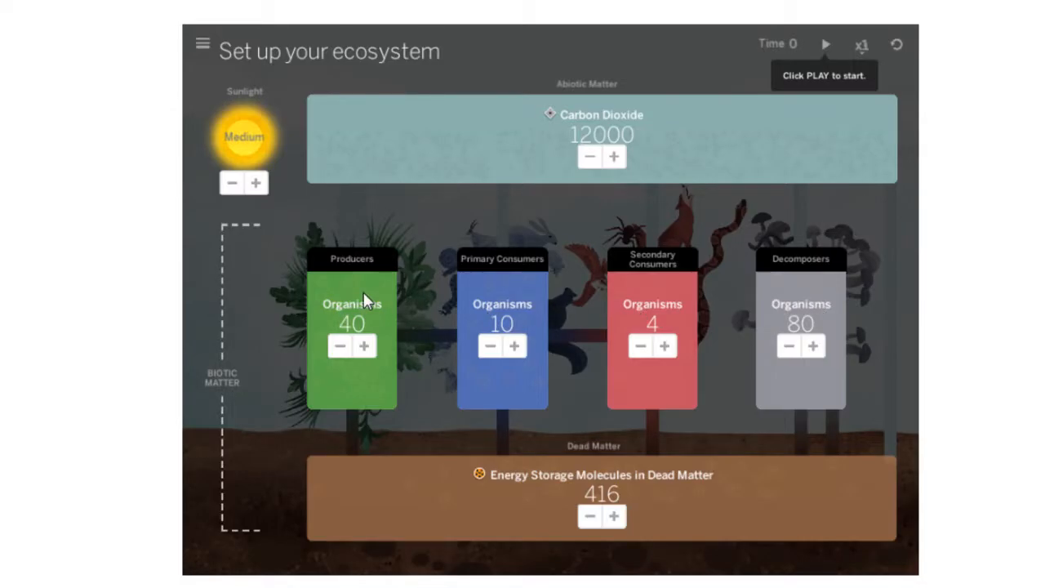
{"action": "mouse_move", "coordinate": [493, 310]}
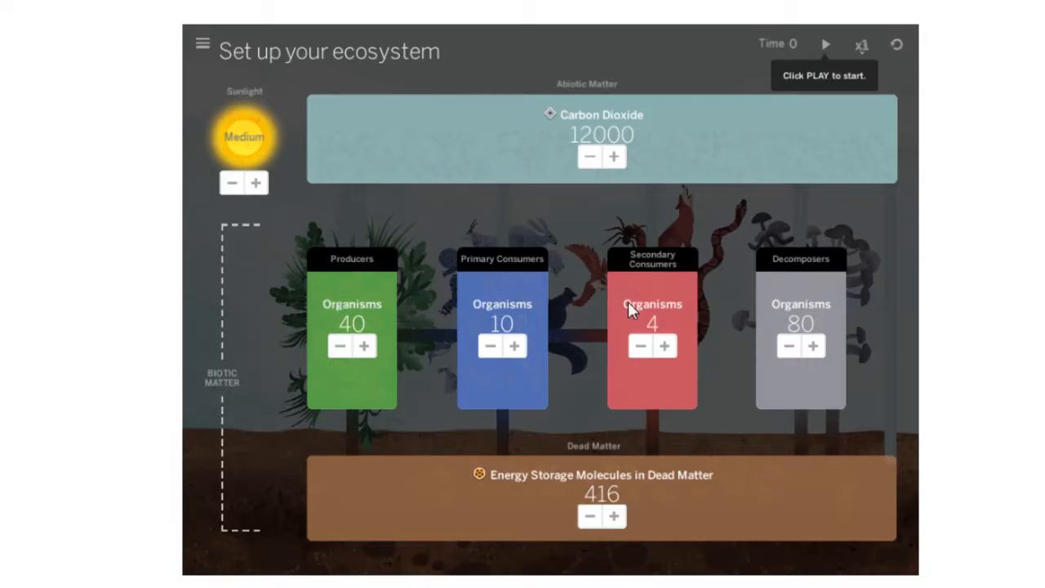
{"action": "mouse_move", "coordinate": [465, 286]}
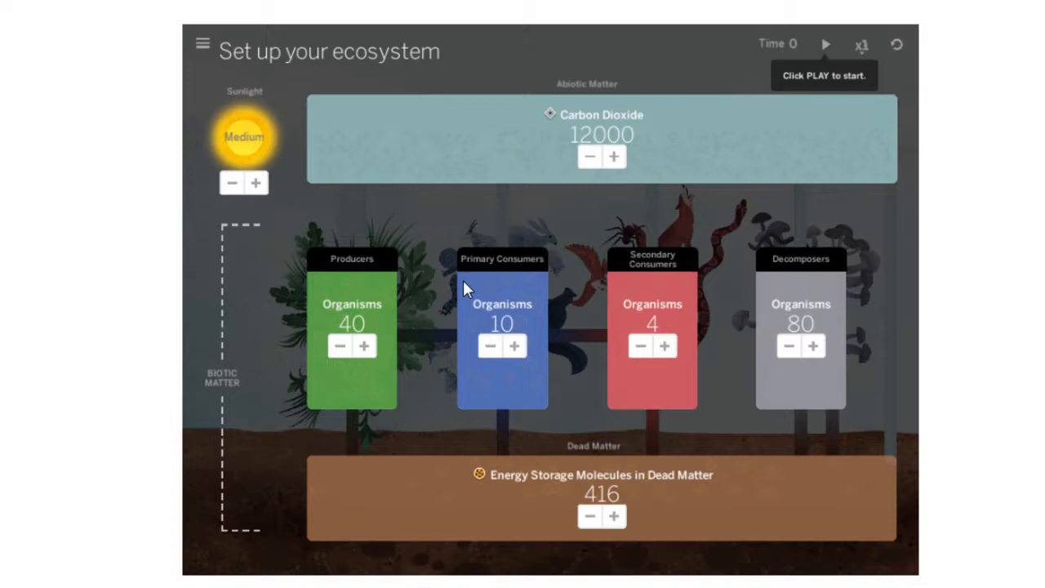
{"action": "mouse_move", "coordinate": [803, 311]}
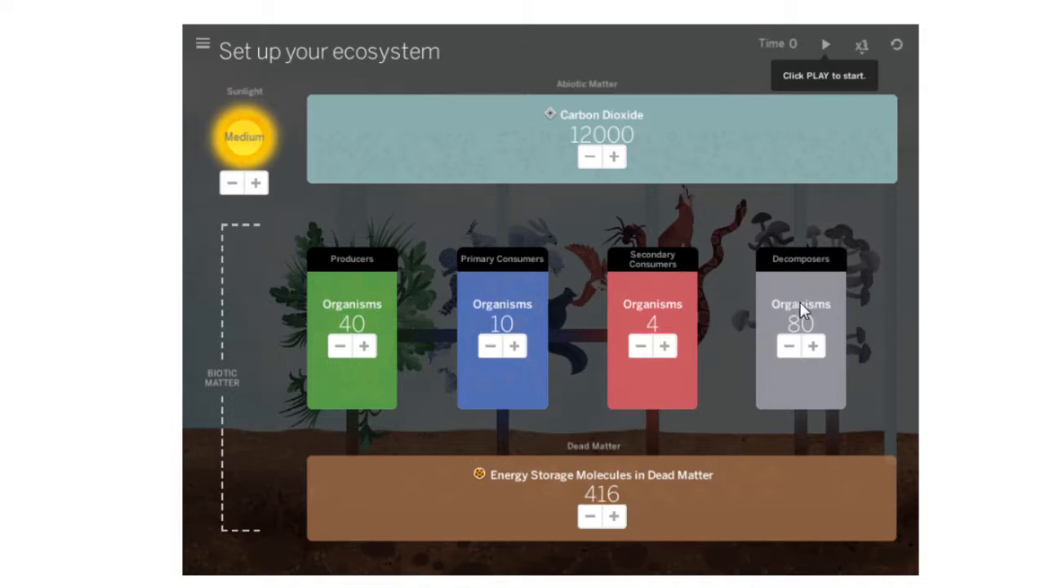
{"action": "mouse_move", "coordinate": [372, 338]}
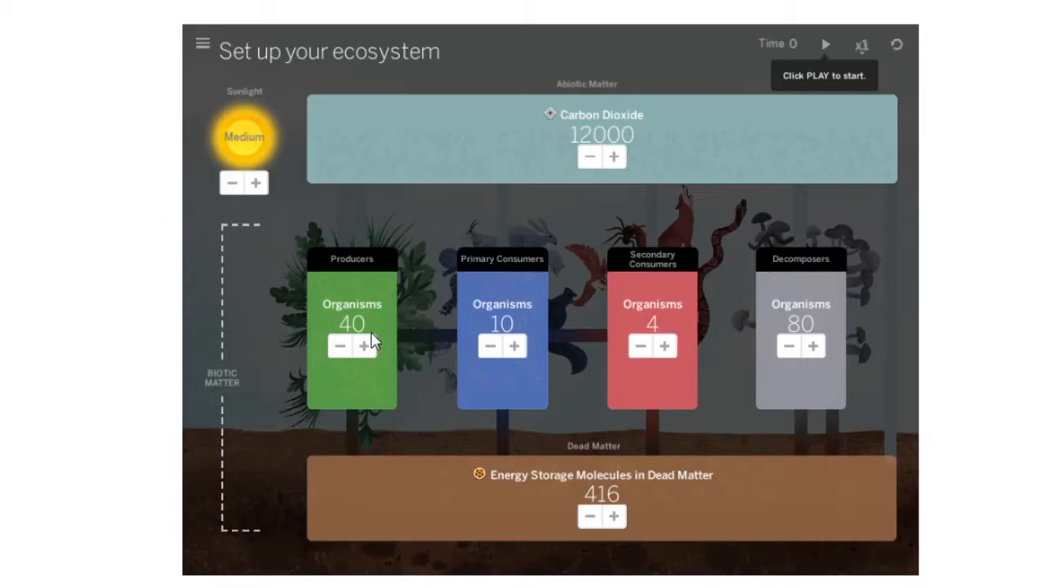
{"action": "mouse_move", "coordinate": [618, 425]}
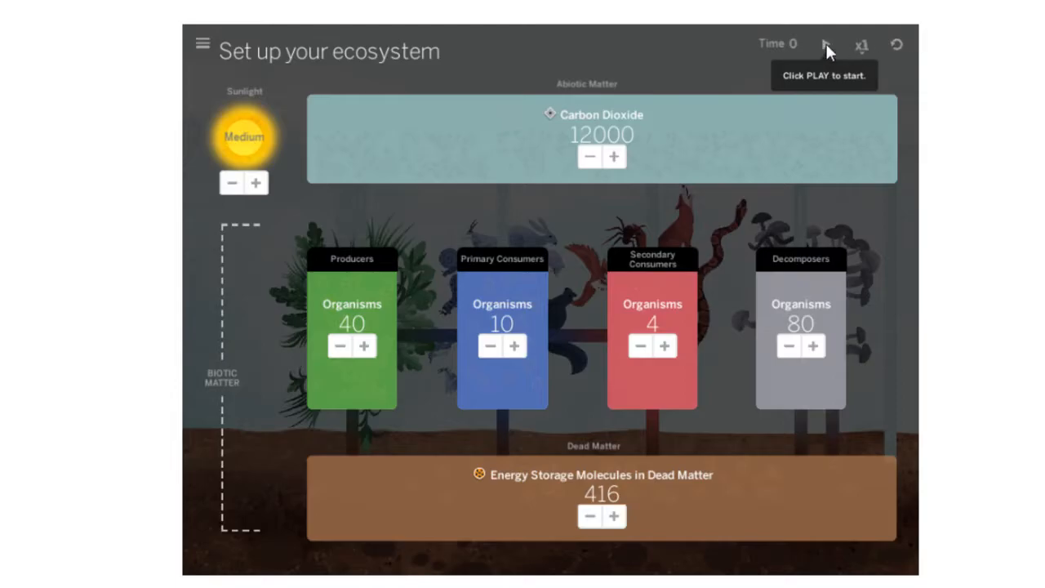
{"action": "left_click", "coordinate": [824, 46]}
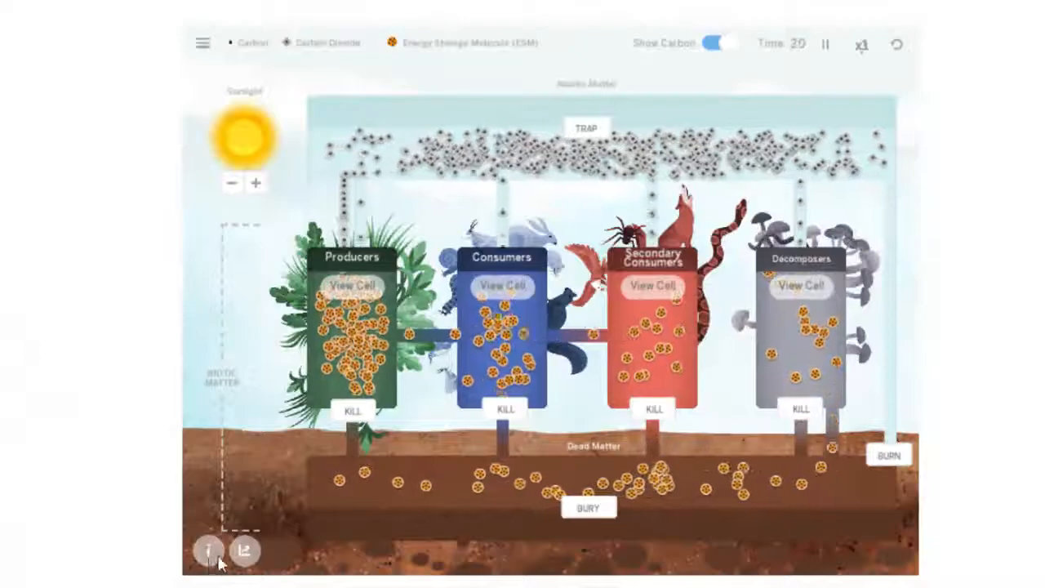
{"action": "left_click", "coordinate": [209, 550]}
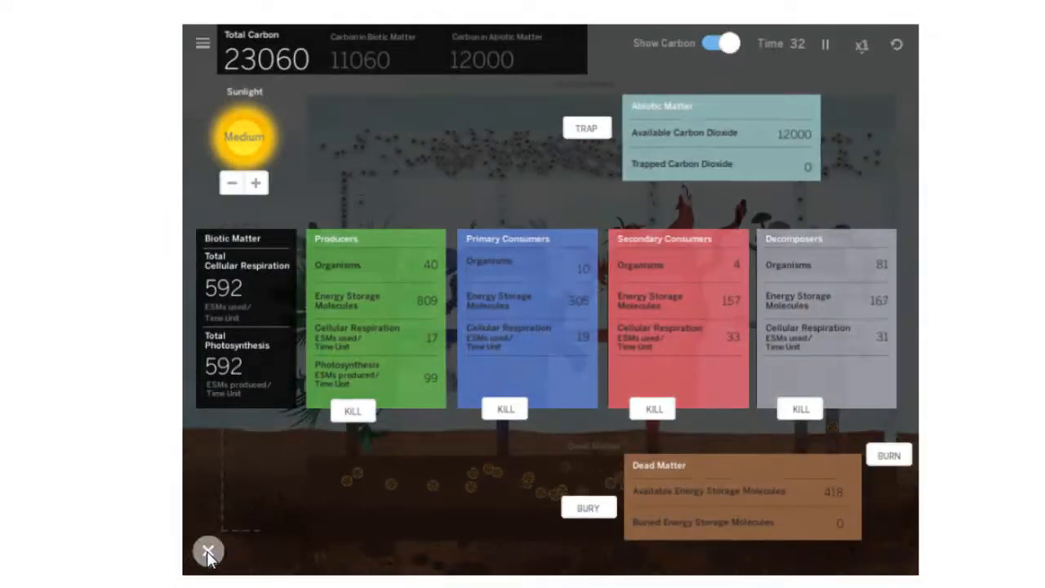
{"action": "left_click", "coordinate": [209, 552]}
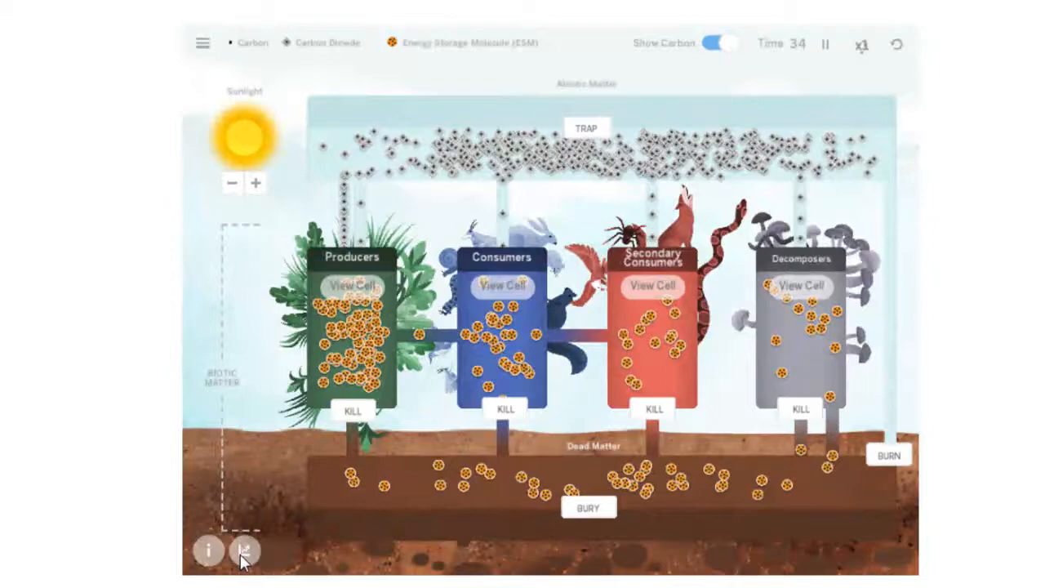
{"action": "left_click", "coordinate": [245, 552]}
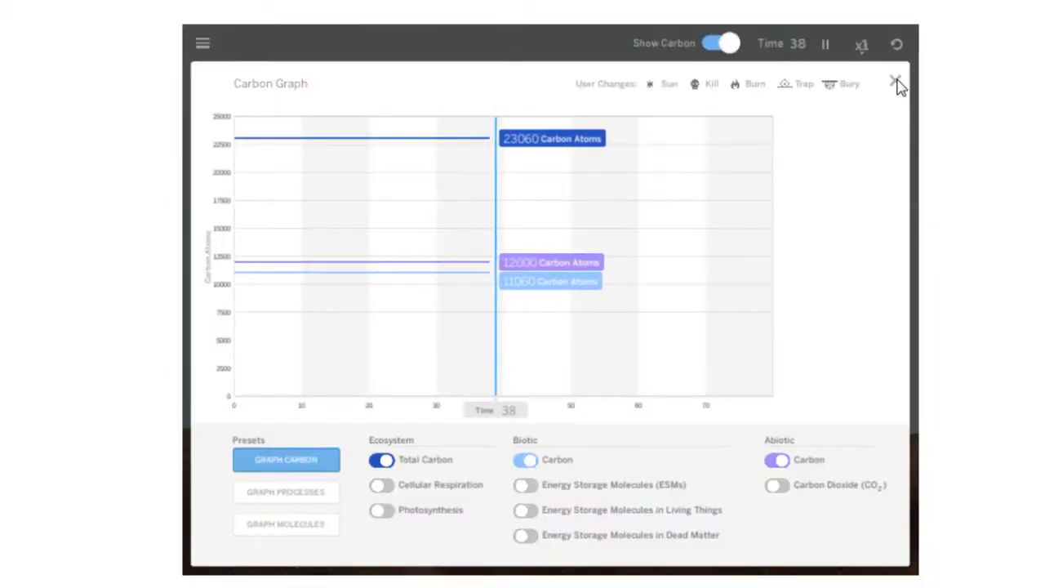
{"action": "left_click", "coordinate": [896, 82]}
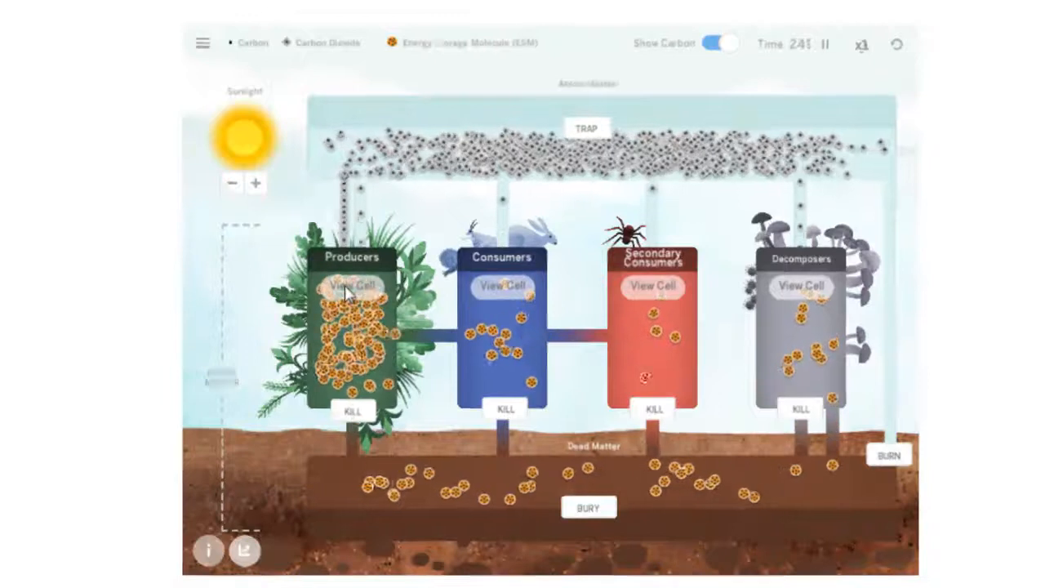
- View inside a producer cell from the Producers box to see its organelles and molecules
{"action": "left_click", "coordinate": [352, 286]}
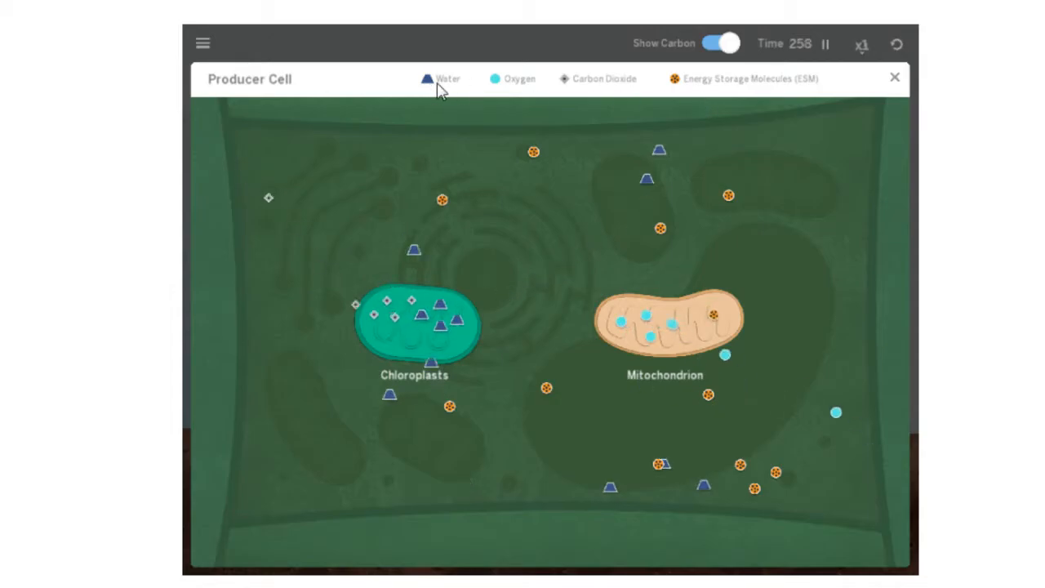
{"action": "mouse_move", "coordinate": [682, 101]}
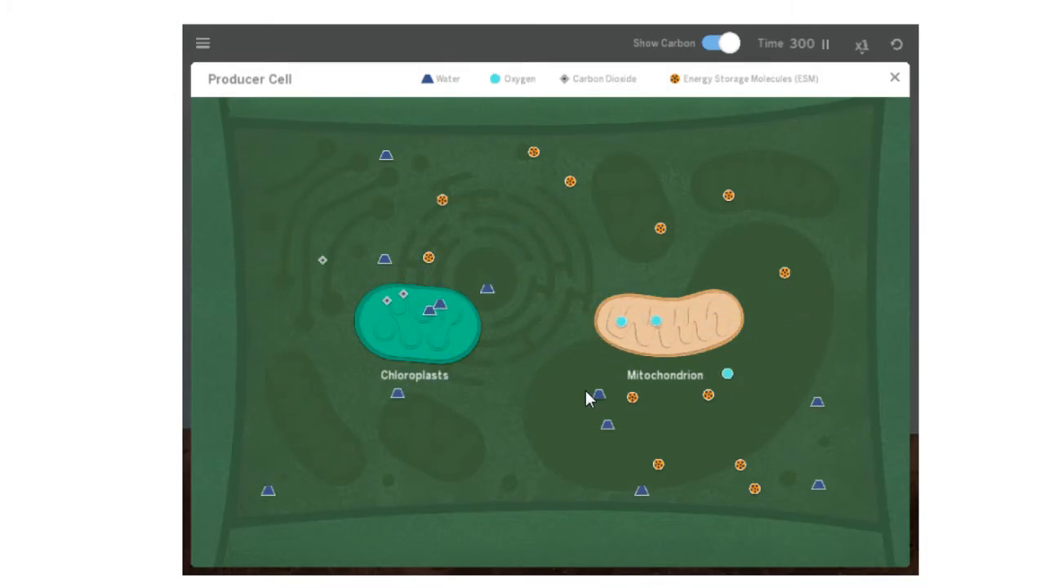
- Close the producer cell view to return to the full running ecosystem
{"action": "left_click", "coordinate": [895, 76]}
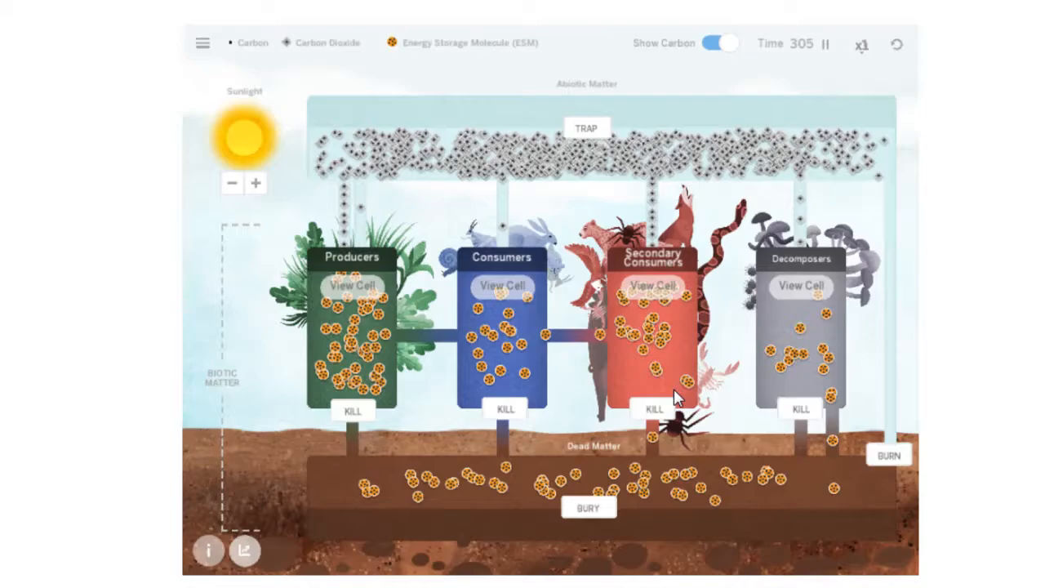